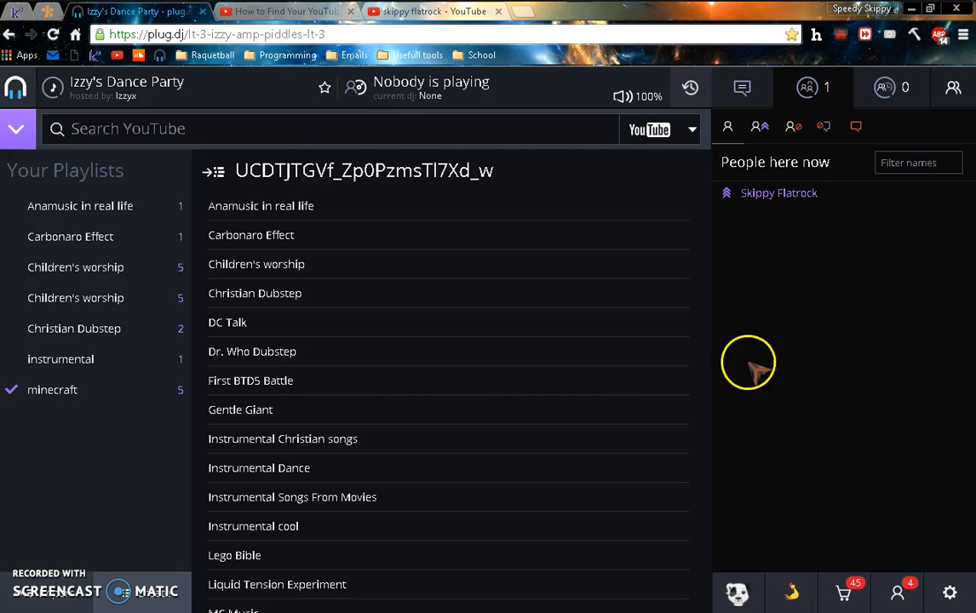
mouse_move(159, 63)
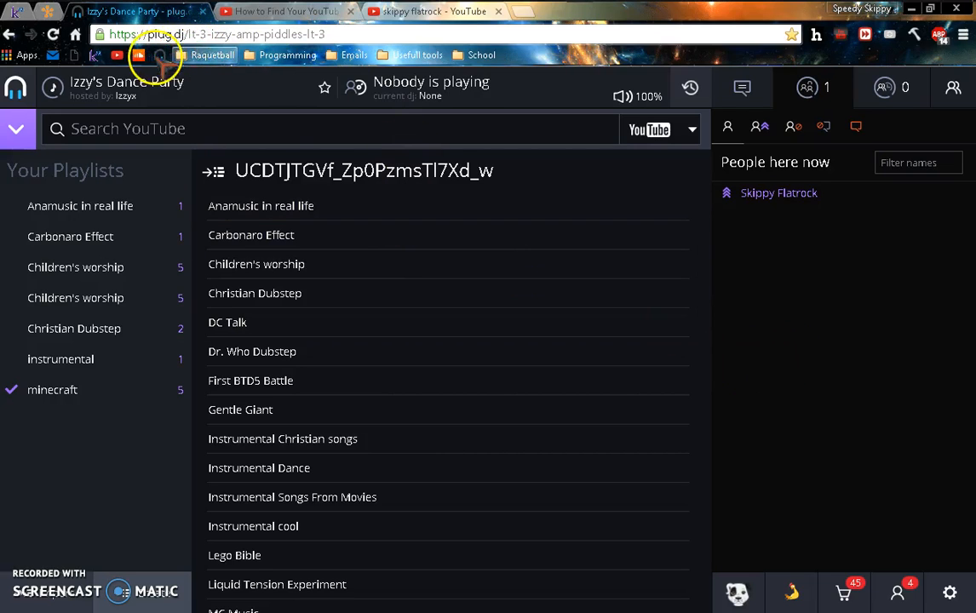
mouse_move(162, 115)
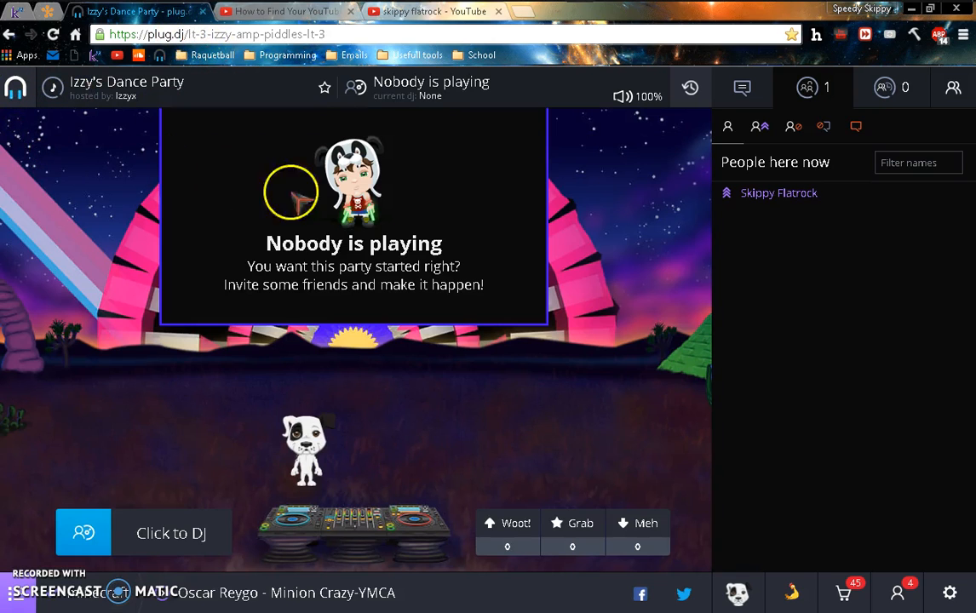
Step: Glance at the YouTube channel tab and return to the plug.dj room
left_click(430, 11)
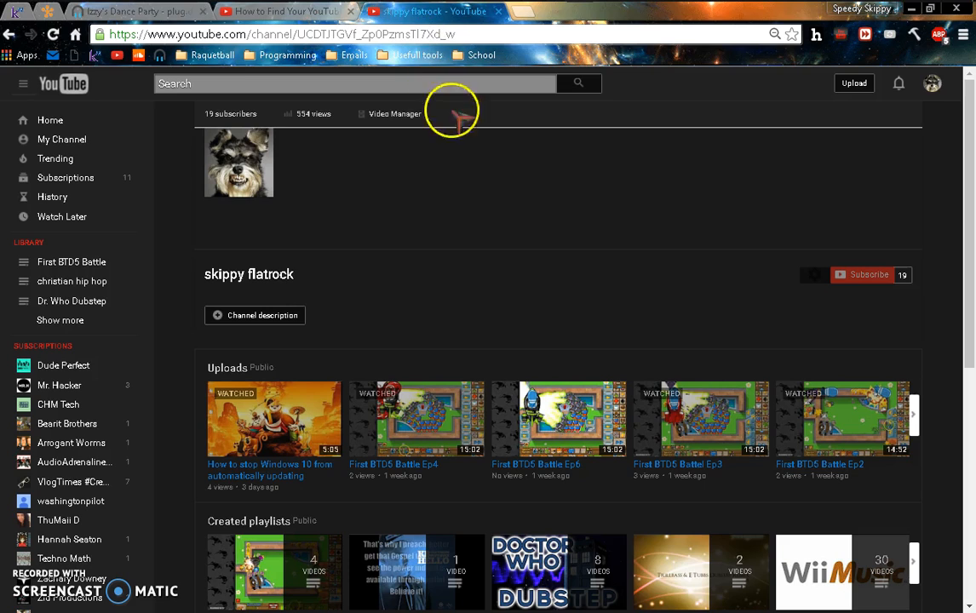
mouse_move(421, 298)
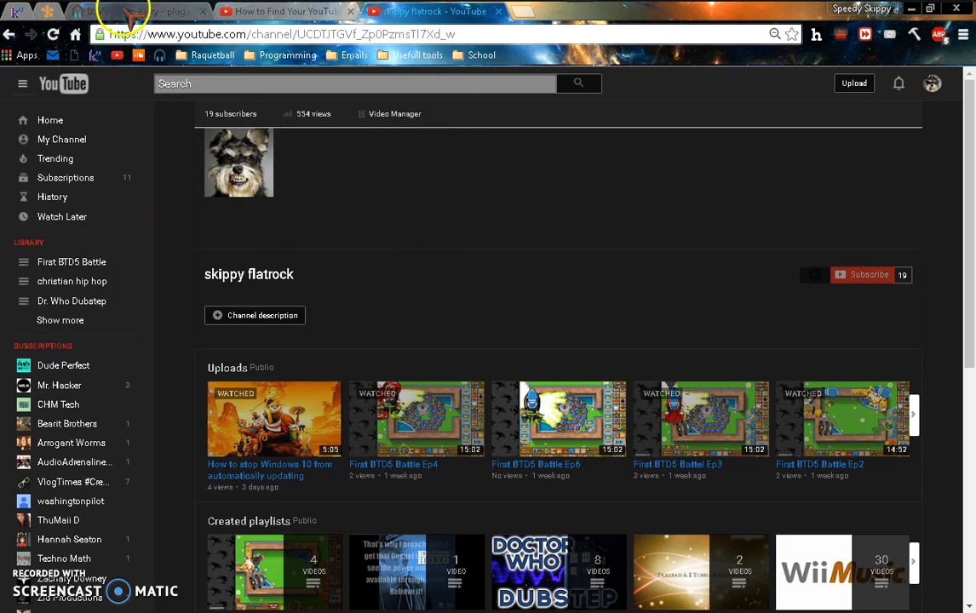
left_click(136, 11)
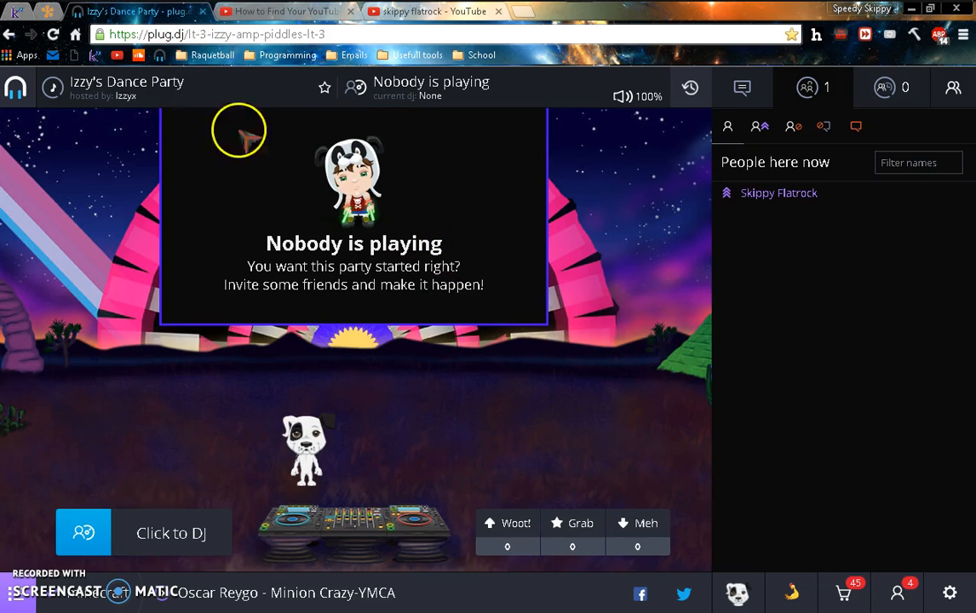
Step: View the 'How to Find Your YouTube Username' video, then return to the channel tab
left_click(285, 11)
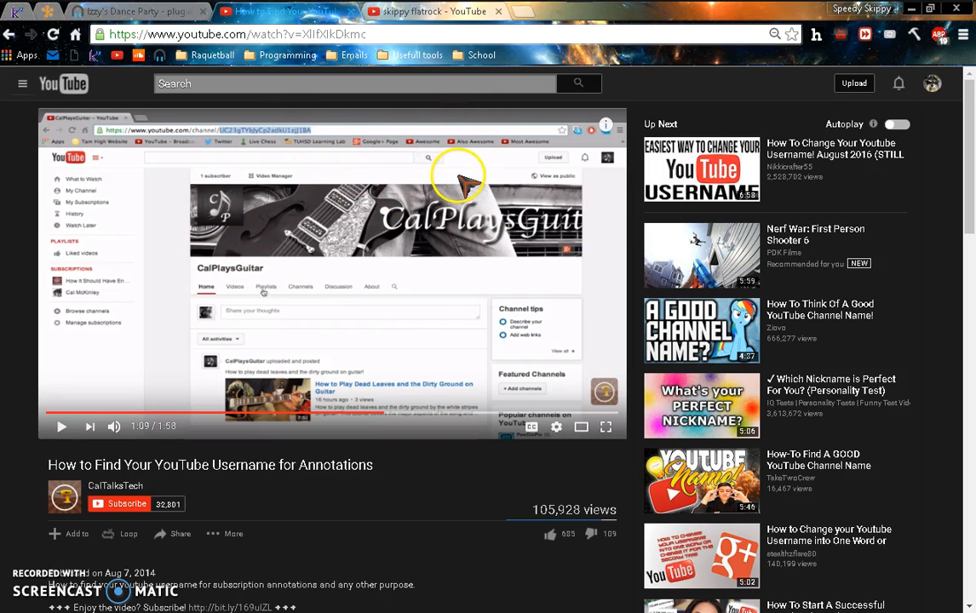
mouse_move(543, 115)
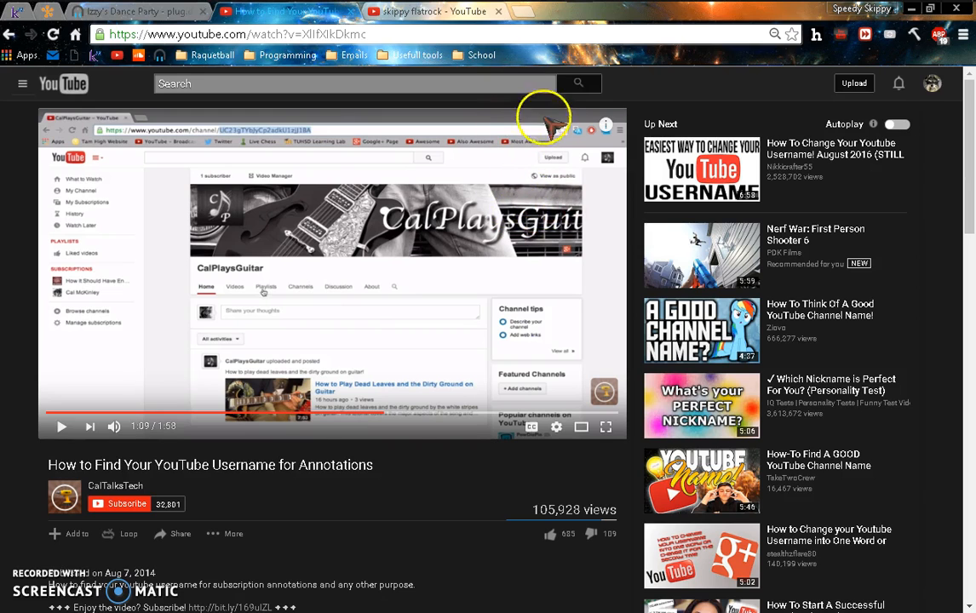
left_click(430, 11)
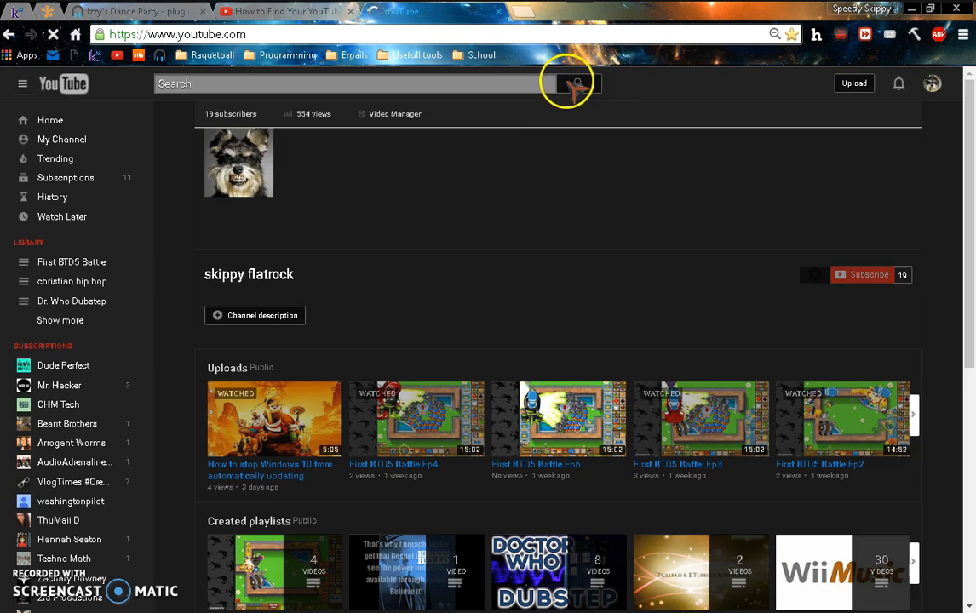
Step: Reach My Channel from the YouTube home page via the account menu, showing the channel-ID address
left_click(49, 120)
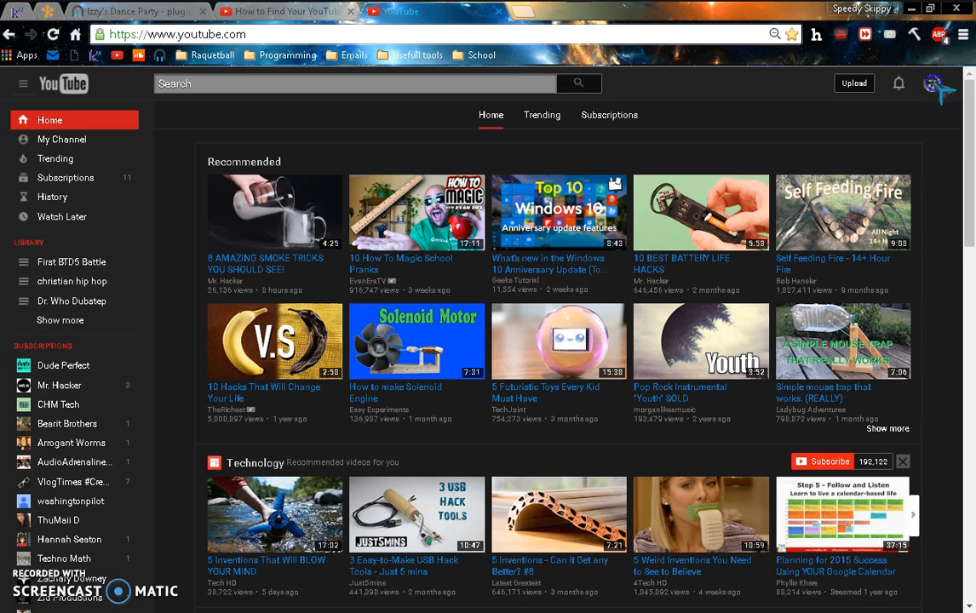
left_click(934, 83)
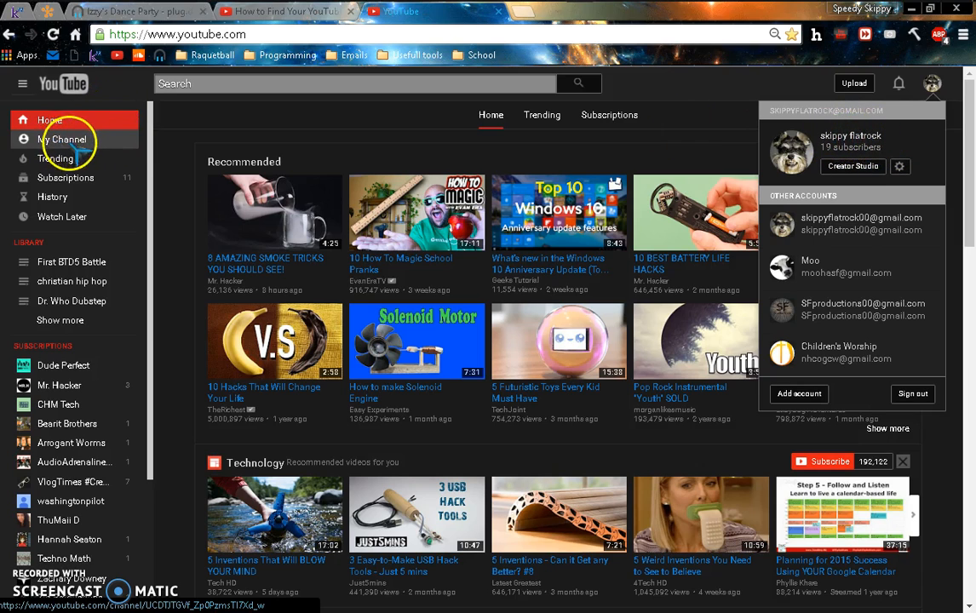
left_click(61, 138)
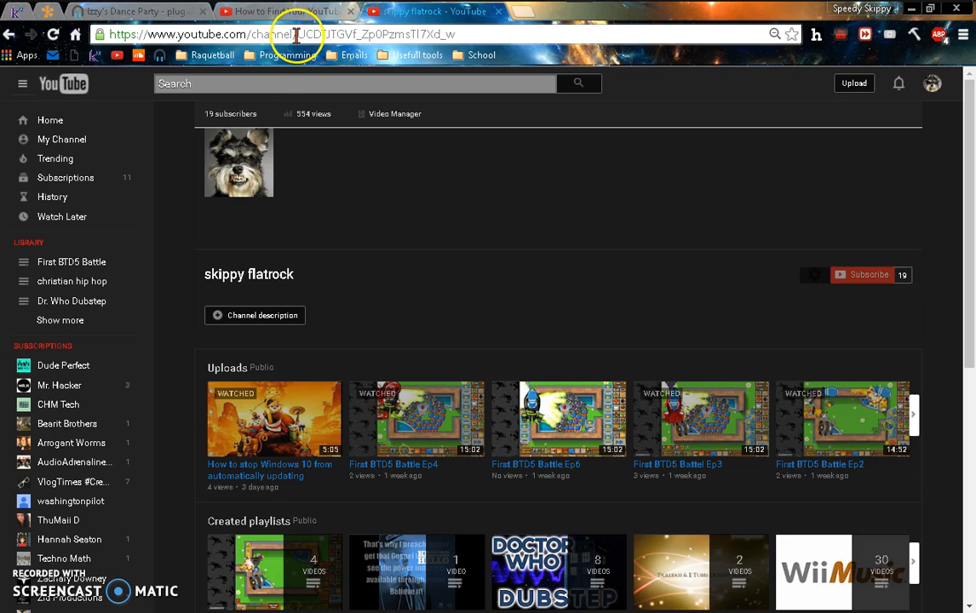
Step: Select the channel ID in the address bar for copying
double_click(366, 34)
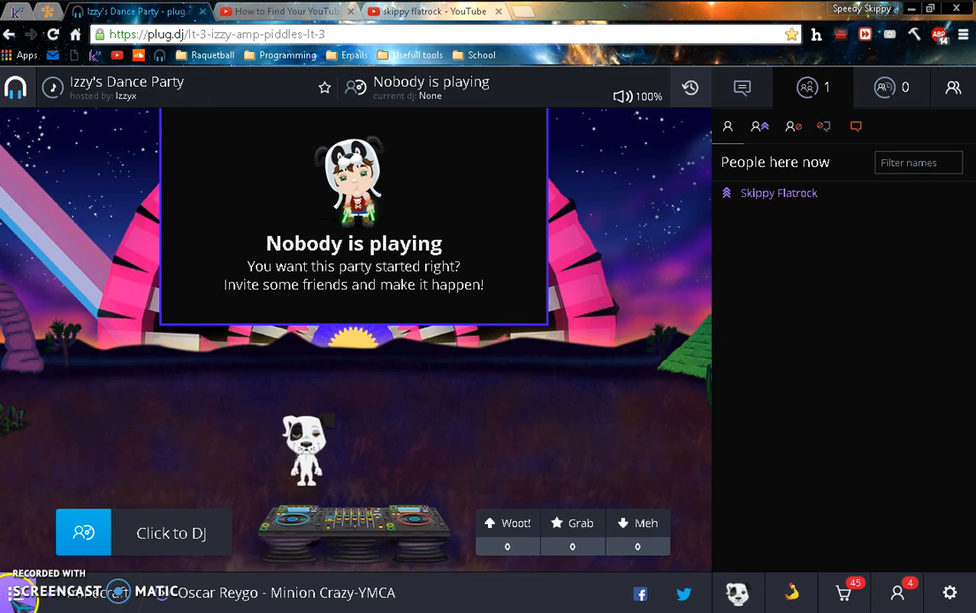
mouse_move(273, 370)
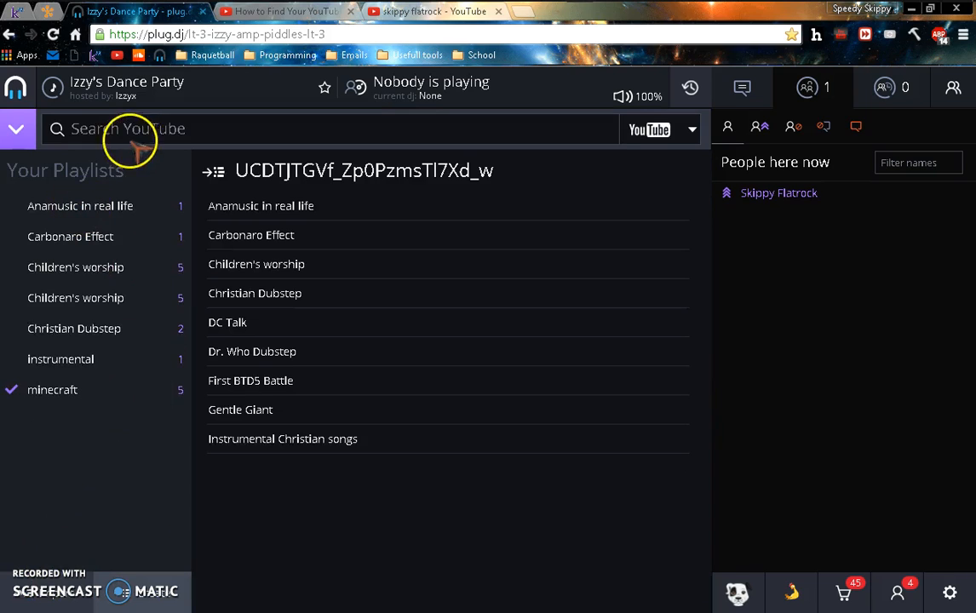
mouse_move(93, 570)
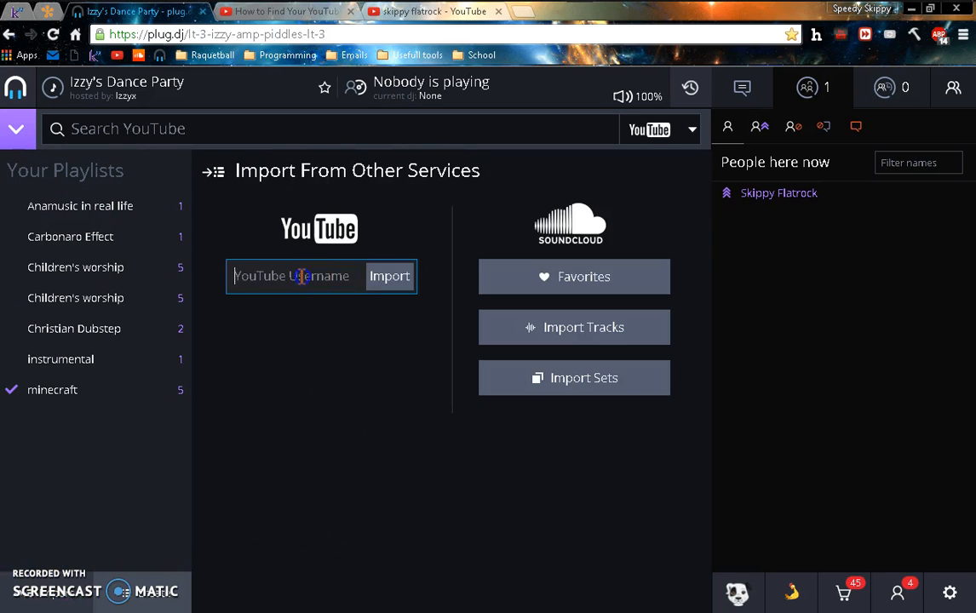
Step: Import YouTube playlists with channel ID 'iVf_Zp0PzmsTI7Xd_w' as the username
type("iVf_Zp0PzmsTI7Xd_w")
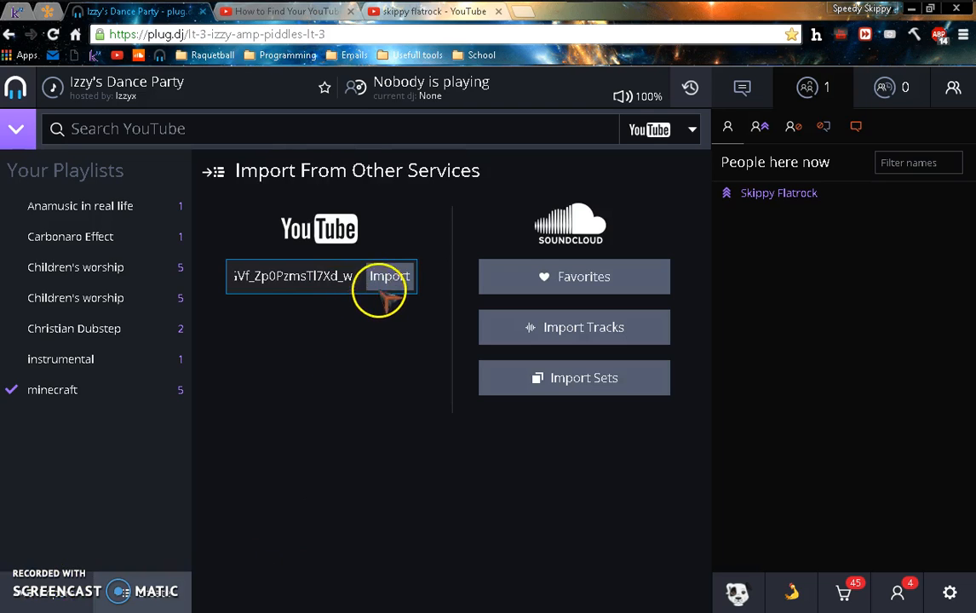
left_click(387, 276)
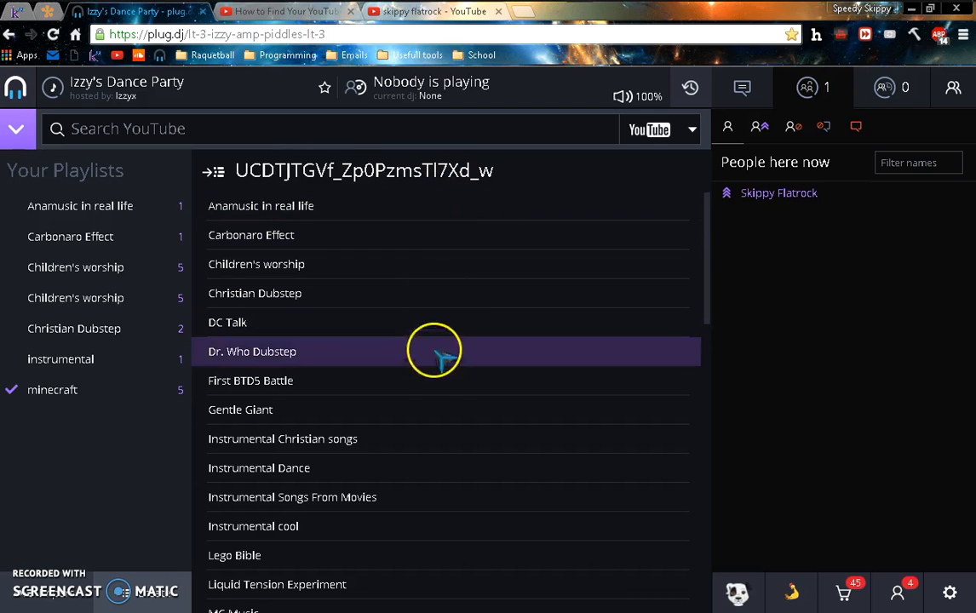
mouse_move(510, 439)
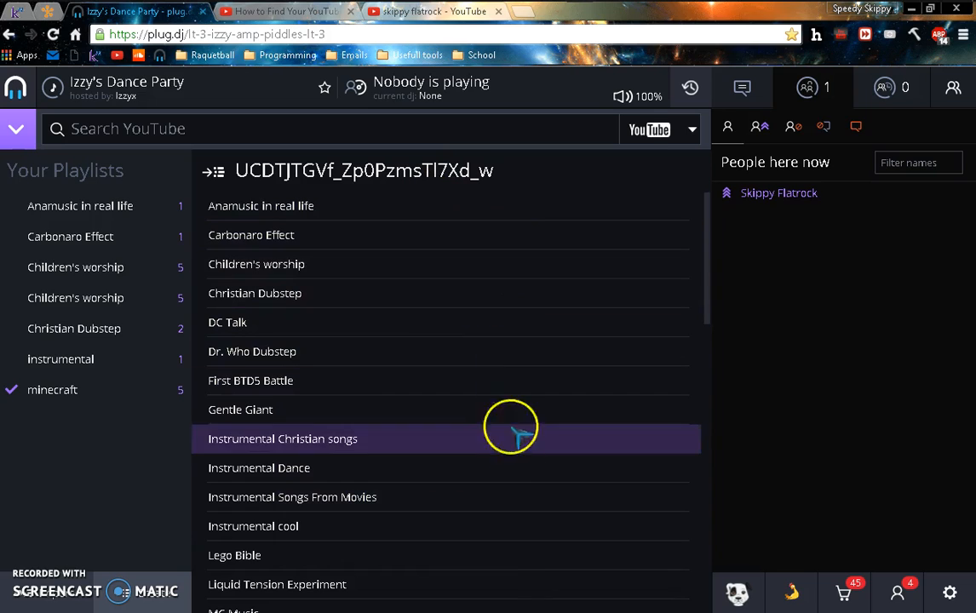
mouse_move(471, 381)
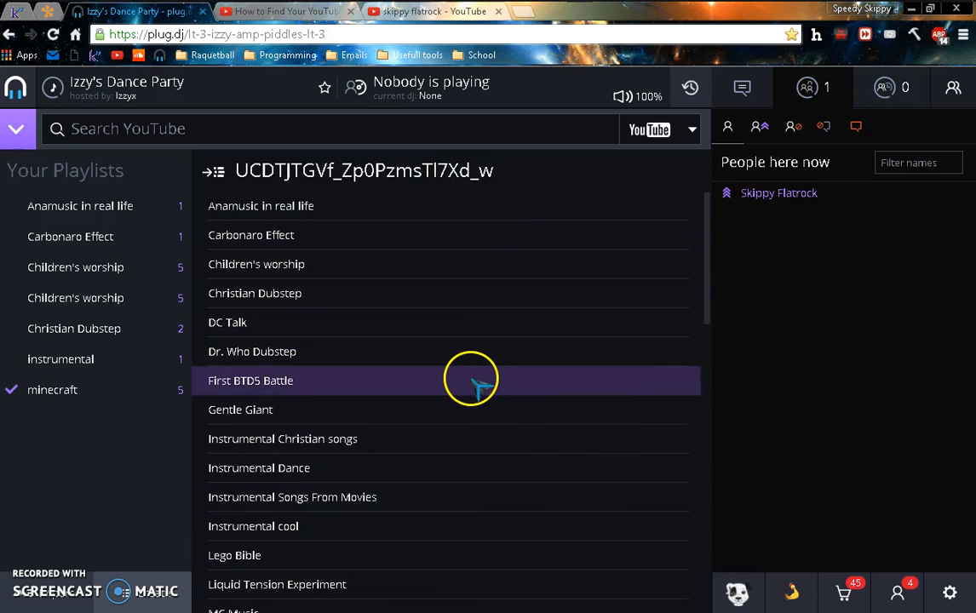
mouse_move(332, 263)
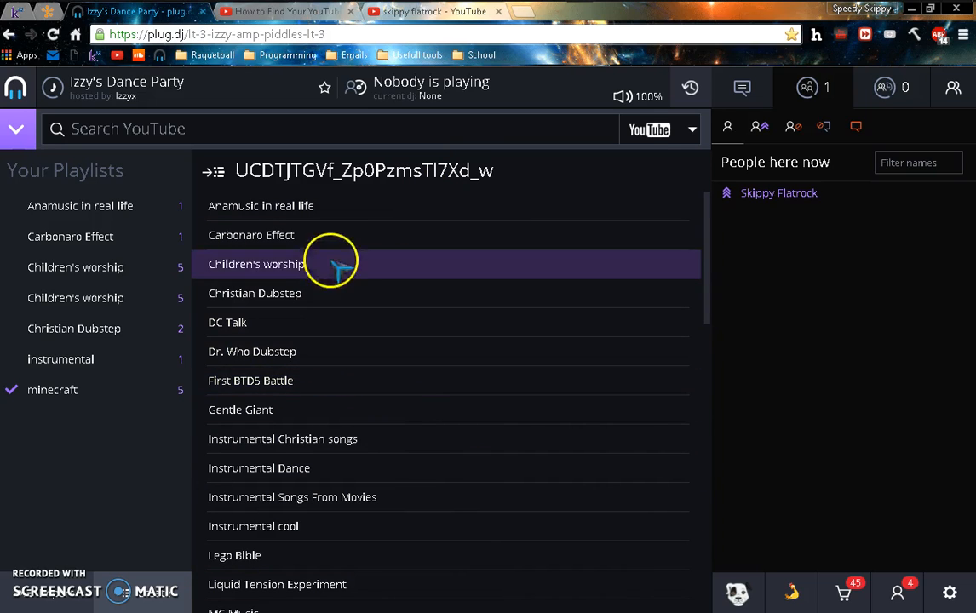
mouse_move(640, 160)
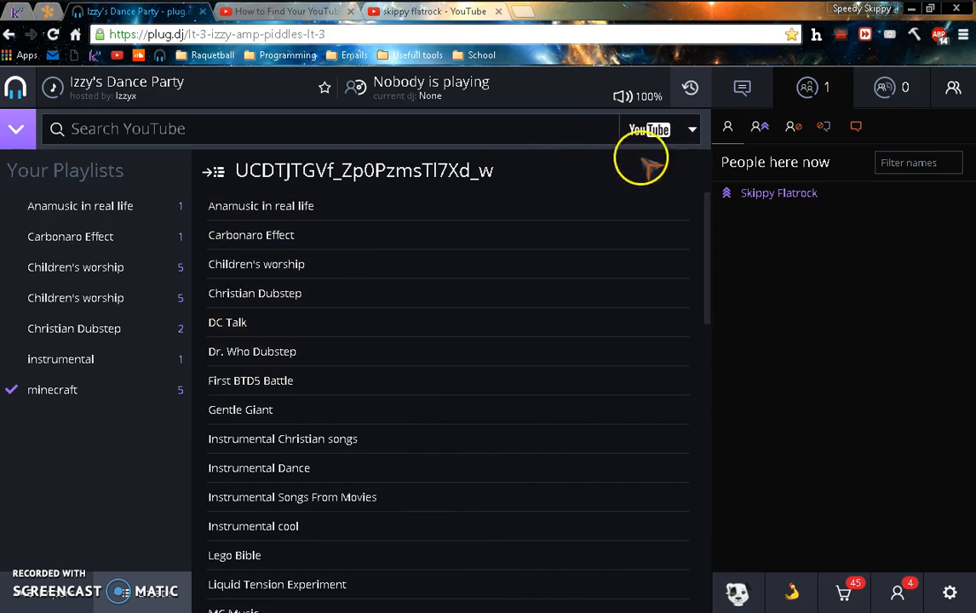
Step: Switch the source to SoundCloud and list the available sets to import
left_click(690, 128)
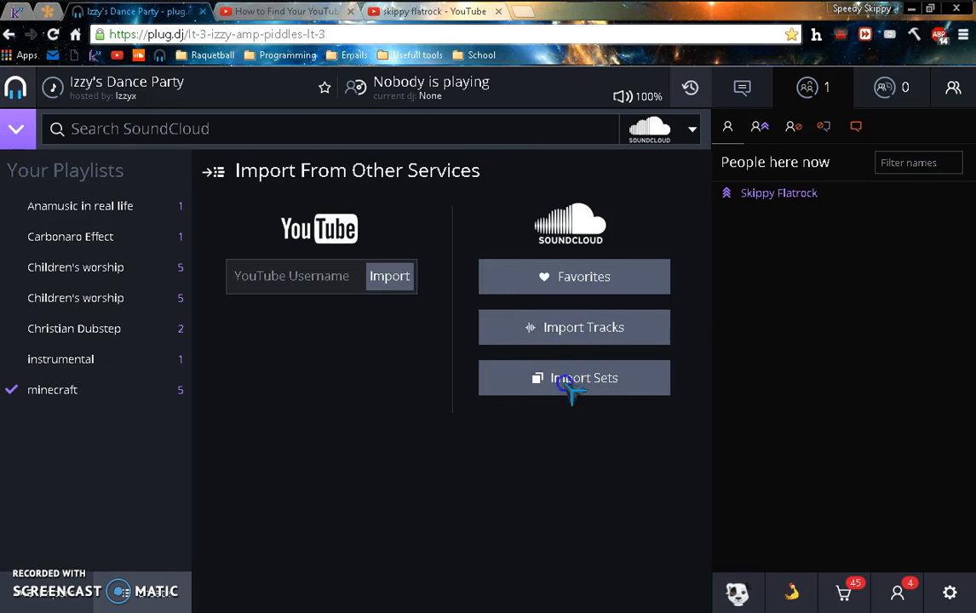
left_click(574, 377)
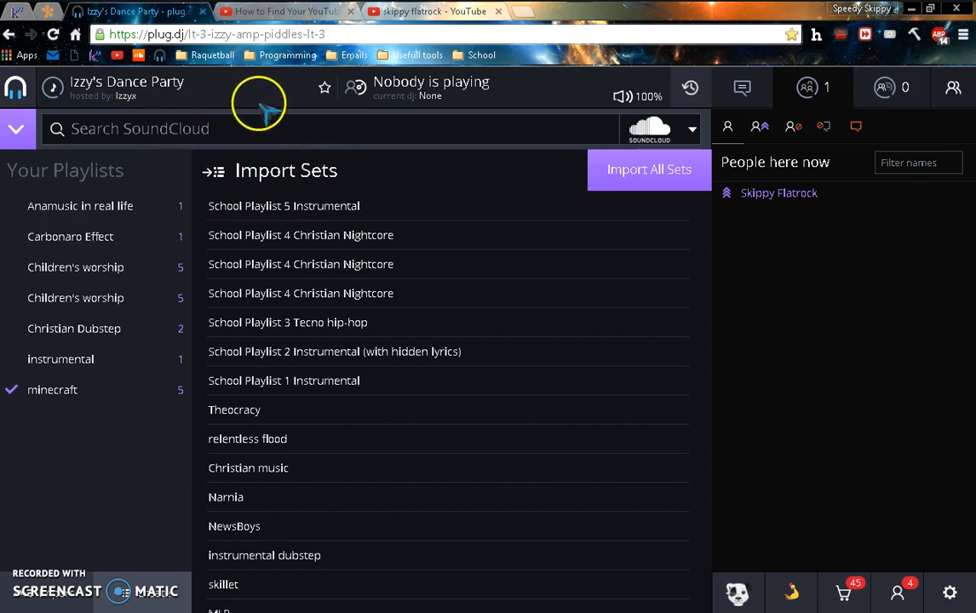
mouse_move(213, 102)
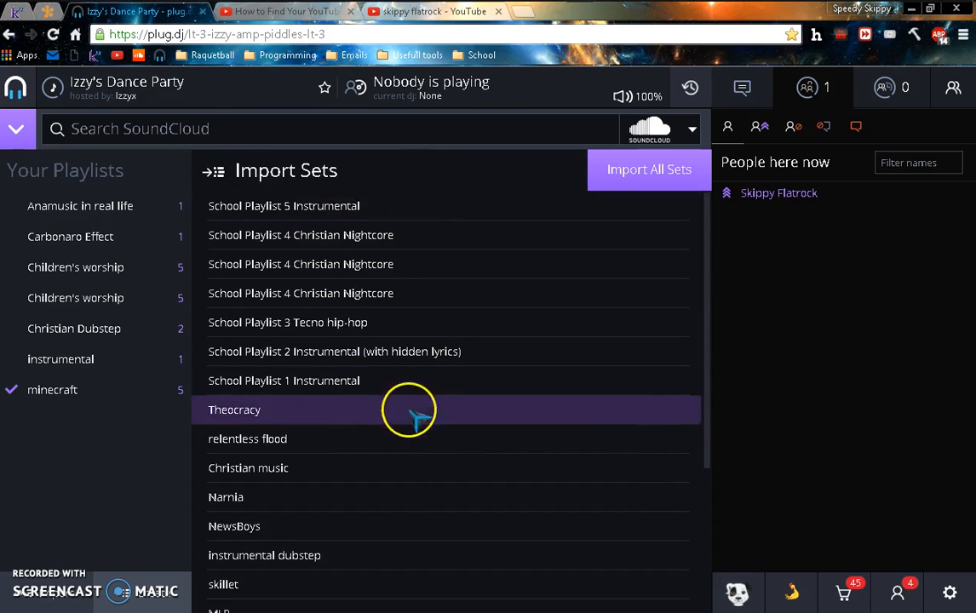
mouse_move(379, 264)
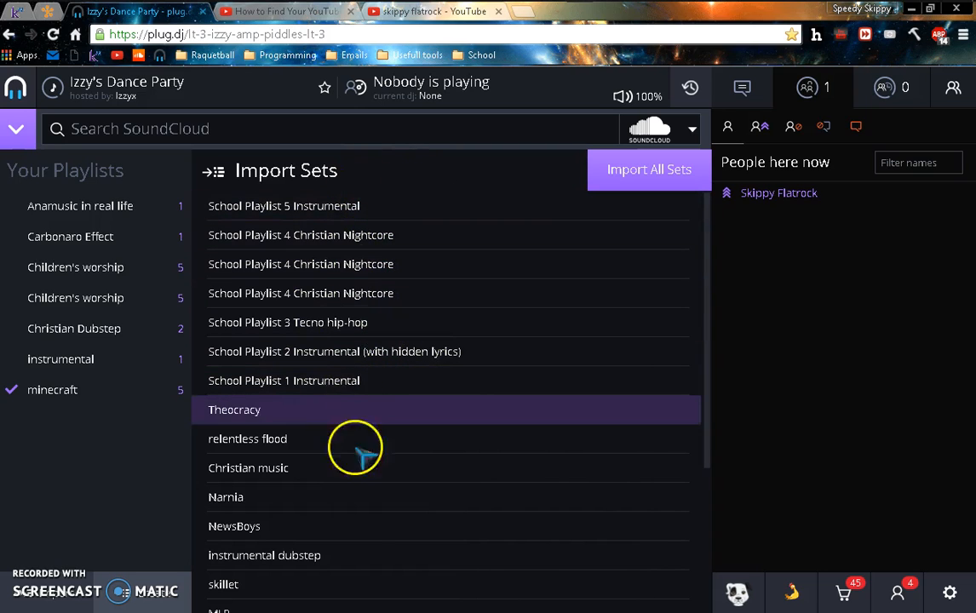
mouse_move(596, 183)
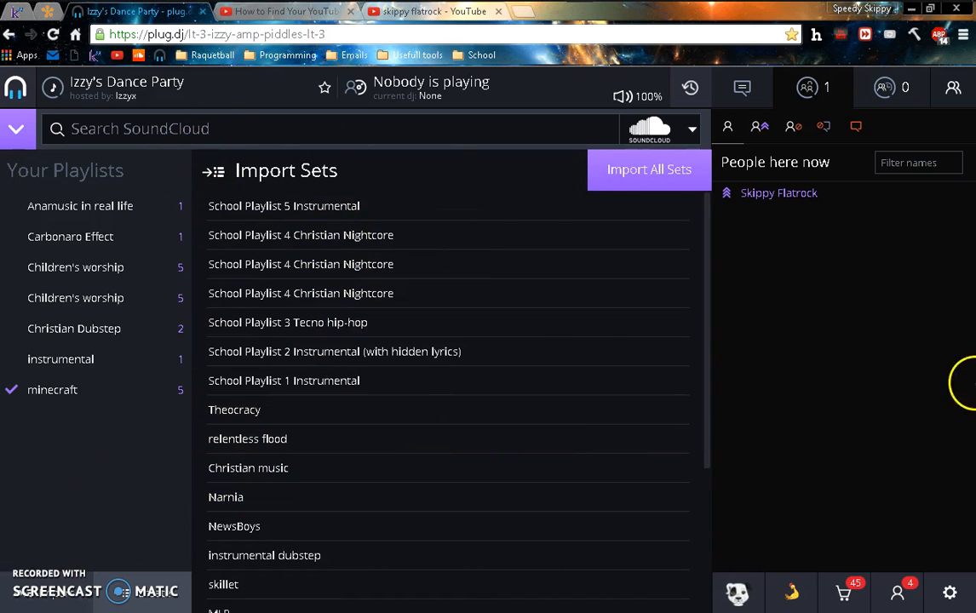
mouse_move(759, 126)
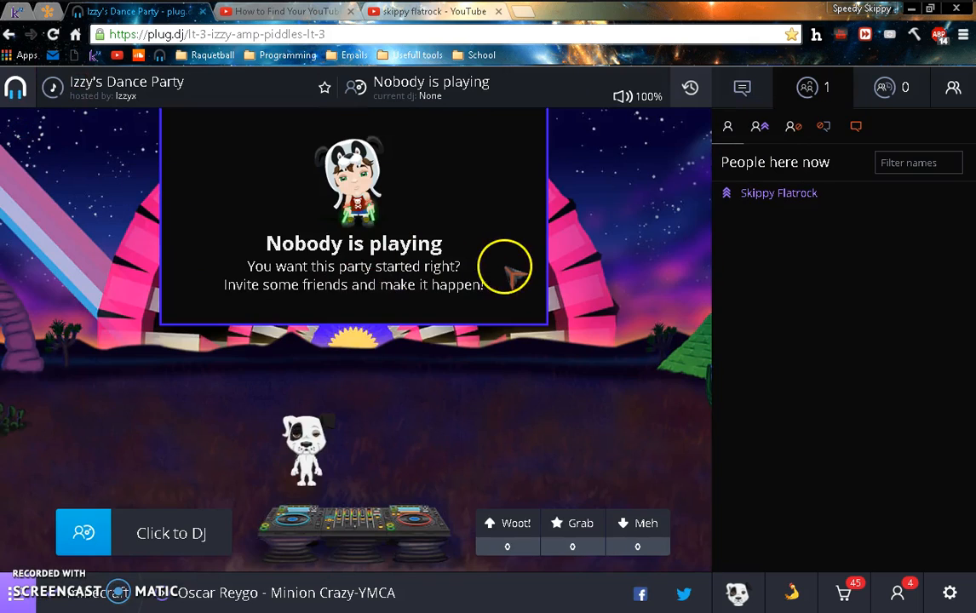
mouse_move(119, 375)
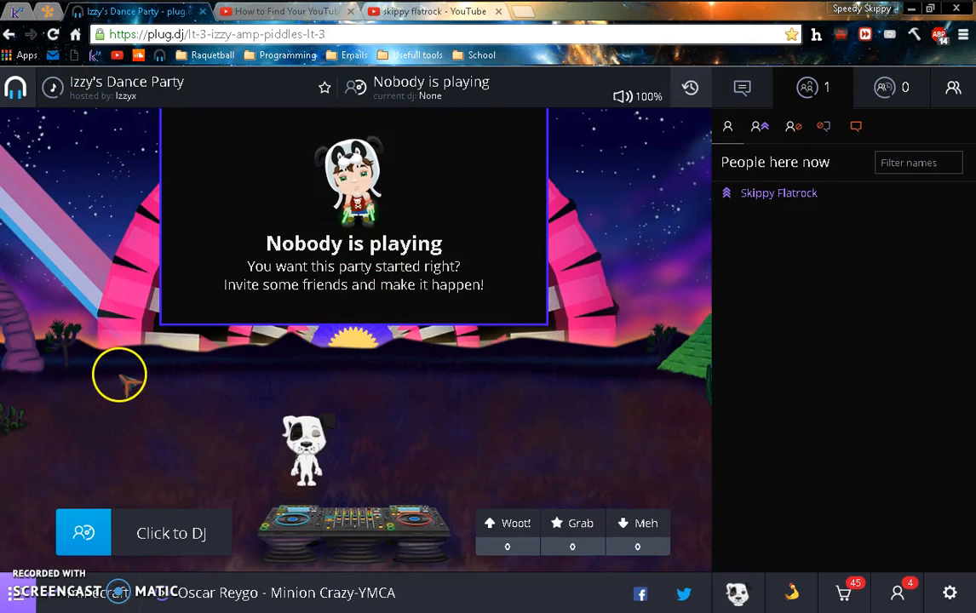
mouse_move(920, 537)
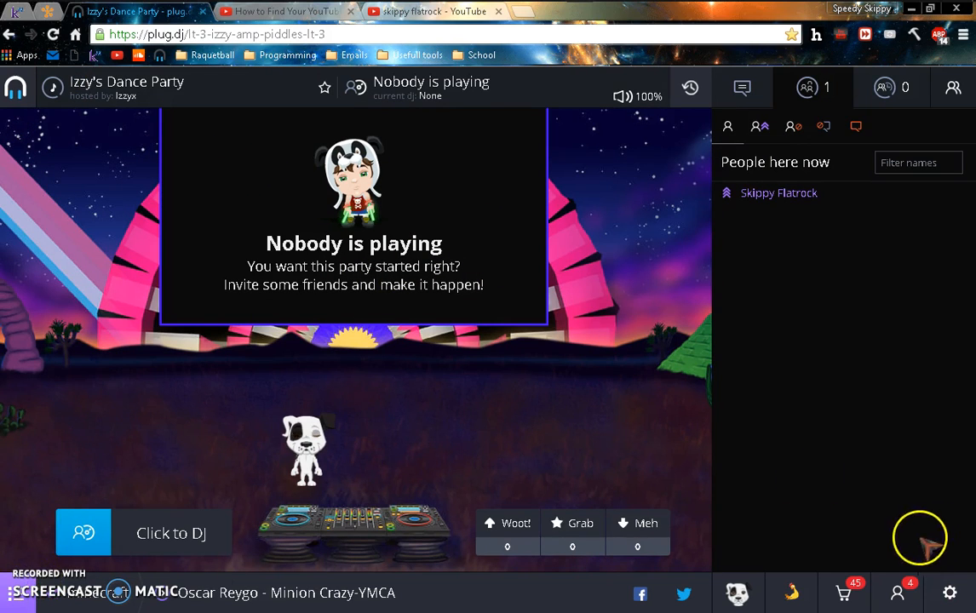
mouse_move(923, 587)
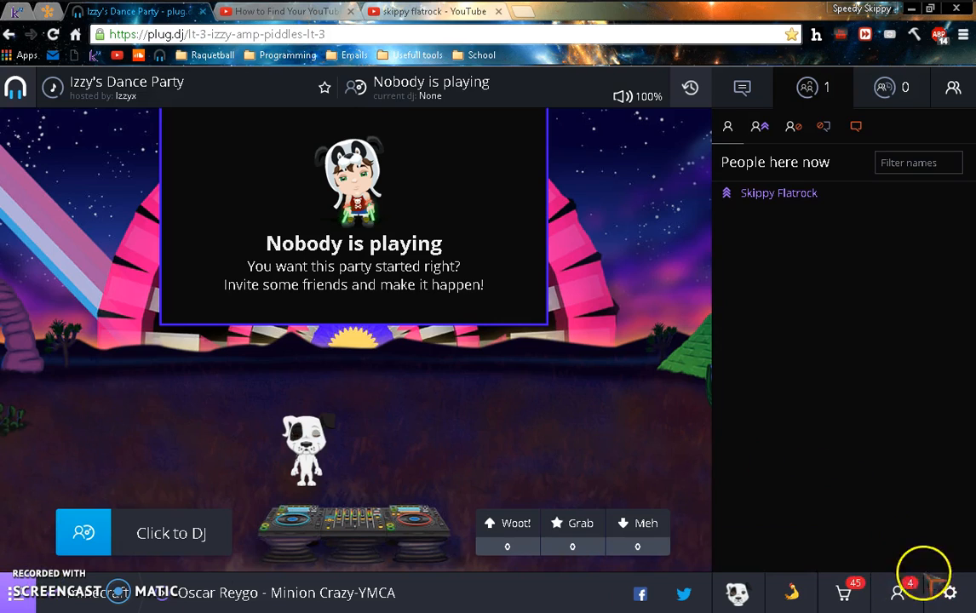